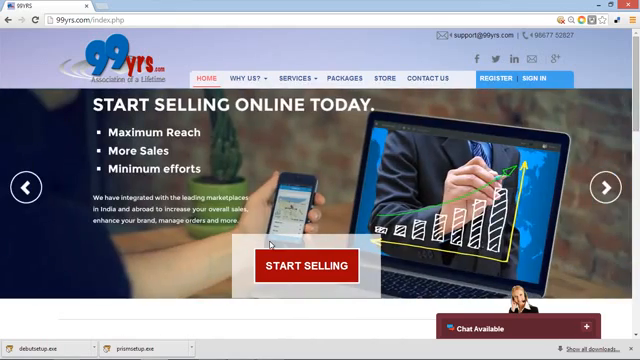
mouse_move(338, 242)
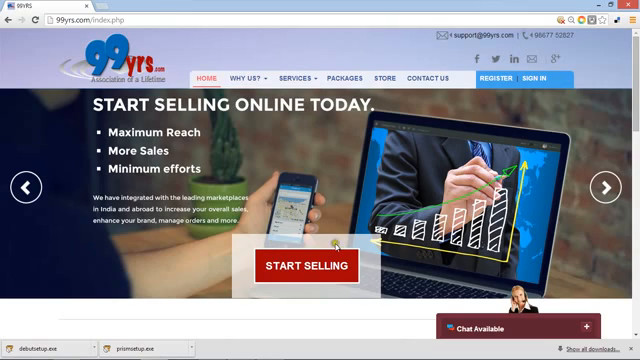
mouse_move(617, 185)
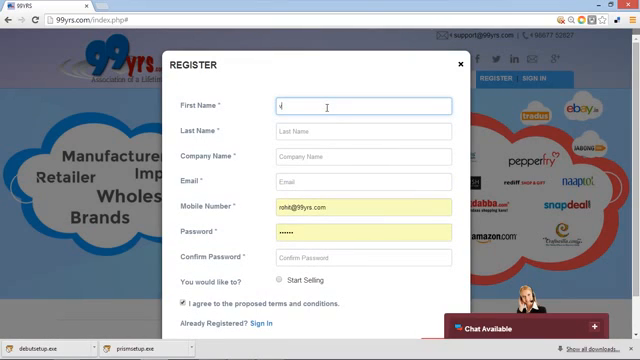
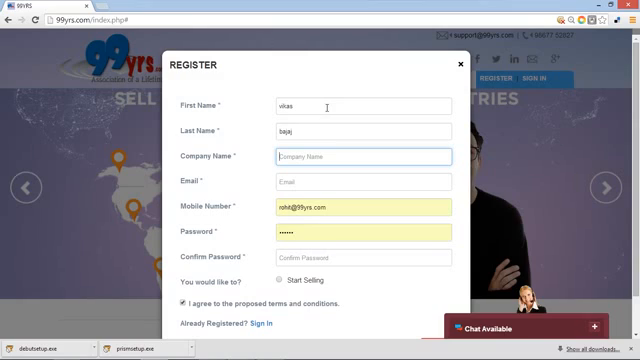
text(99yrs.com)
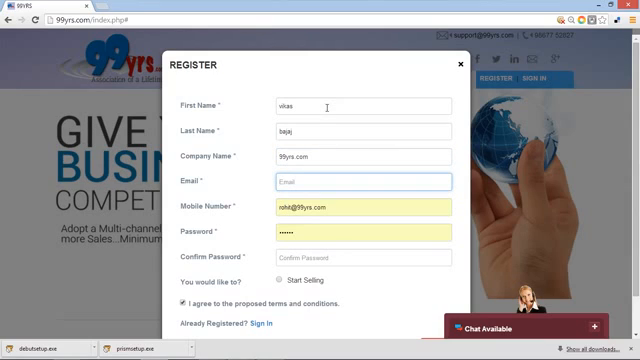
text(v)
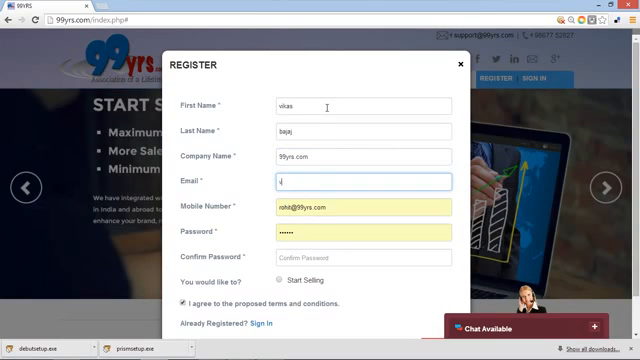
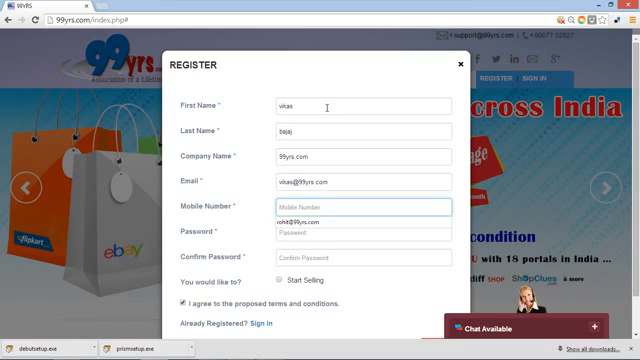
text(933)
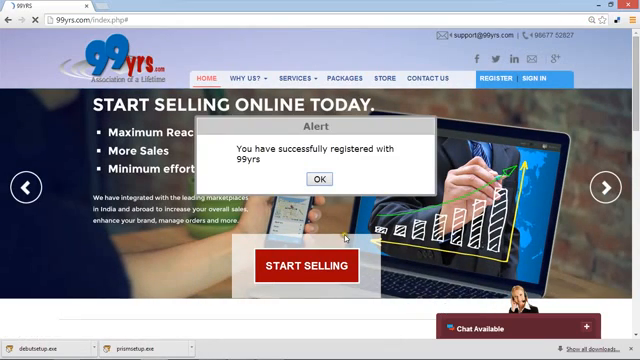
Step: Dismiss the registration alert, start selling, and scroll to the Free through Brand package cards
click(317, 179)
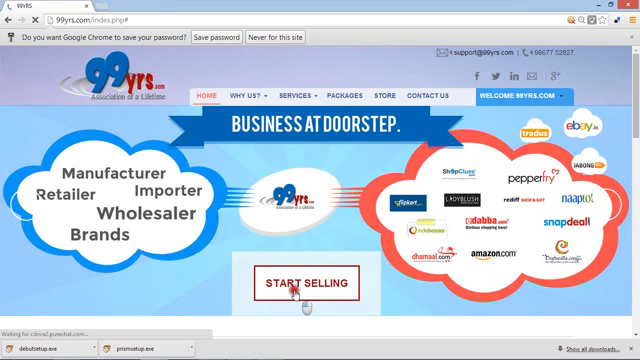
click(305, 284)
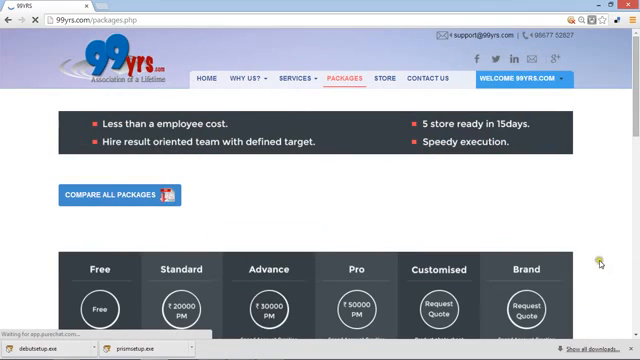
scroll(down, 3)
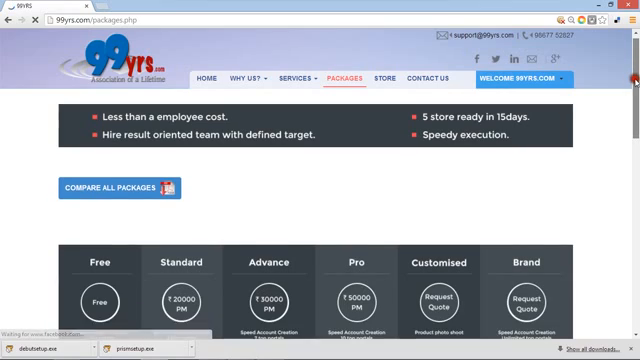
scroll(down, 3)
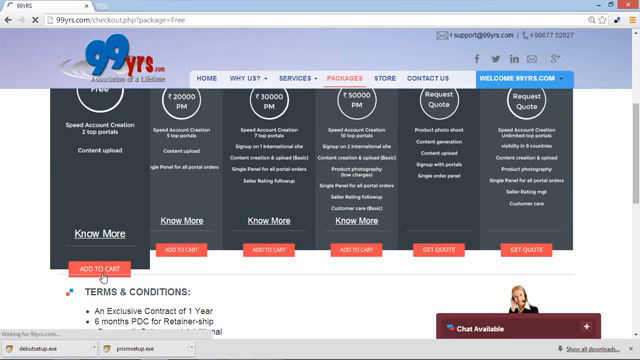
Step: Add the Free package to the cart, keep Cheque payment, accept the terms, and proceed
click(99, 265)
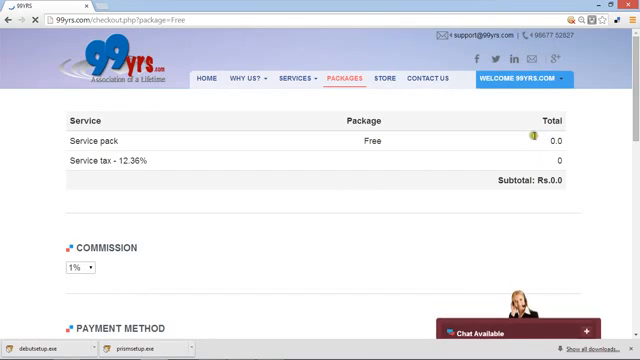
mouse_move(537, 145)
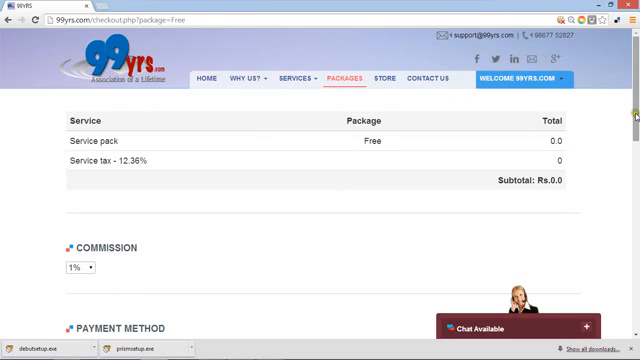
scroll(down, 3)
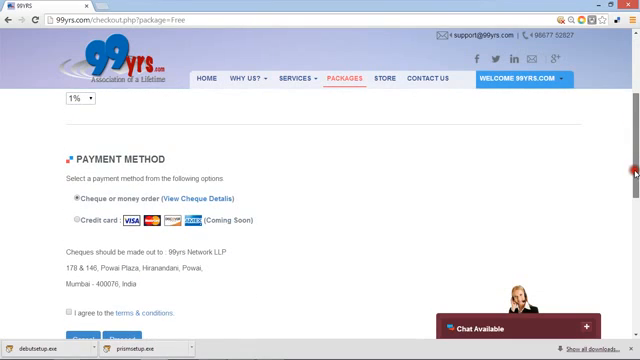
scroll(down, 3)
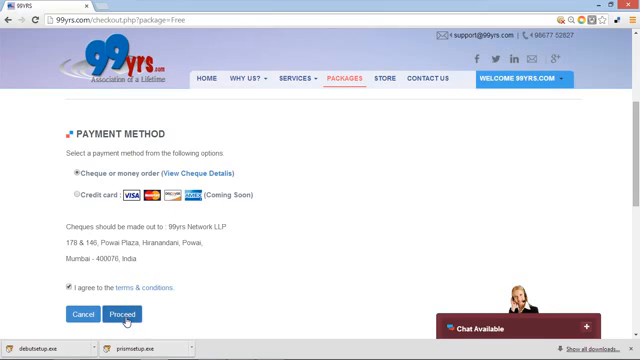
click(128, 313)
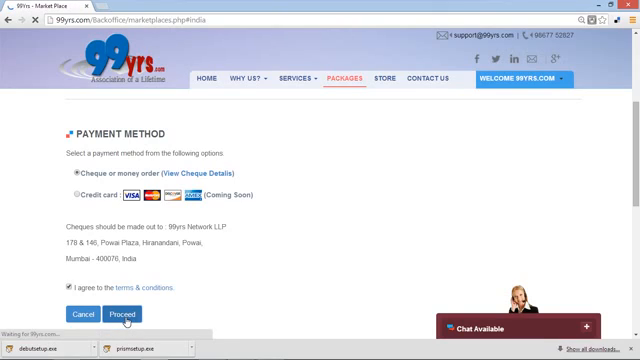
click(122, 313)
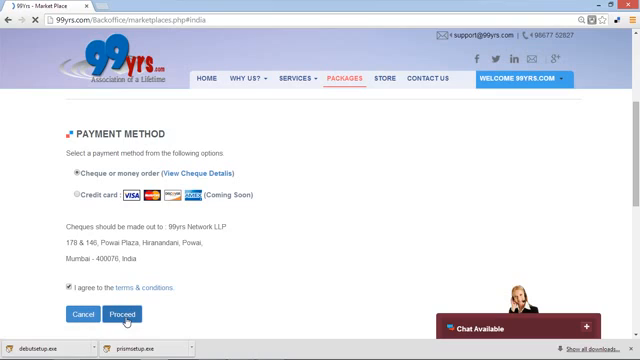
Step: Step through the back-office tour popup and scroll to the India marketplace grid
click(122, 313)
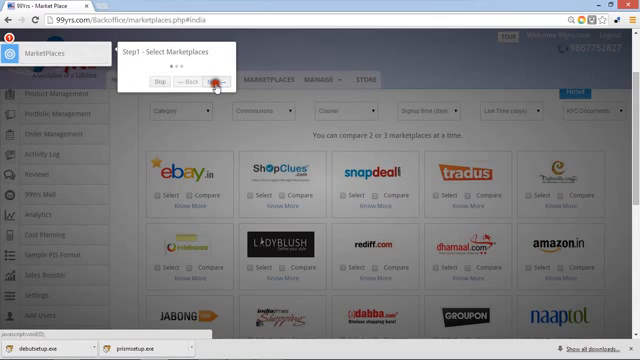
click(213, 82)
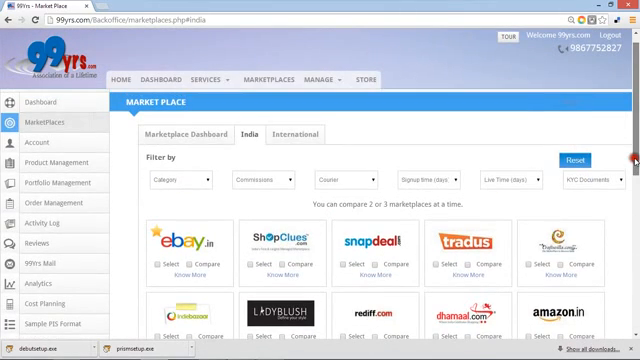
scroll(down, 3)
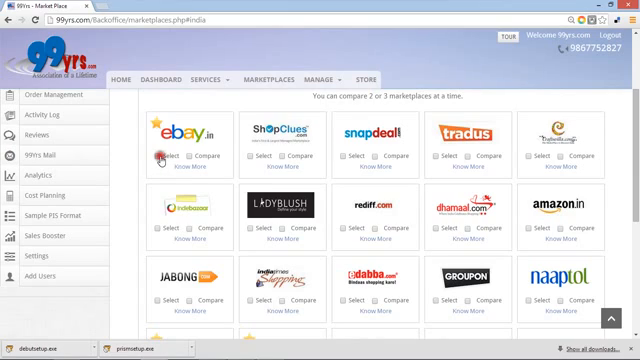
Step: Select eBay and scroll through Ebay User Agreement.pdf in Google Docs
click(158, 152)
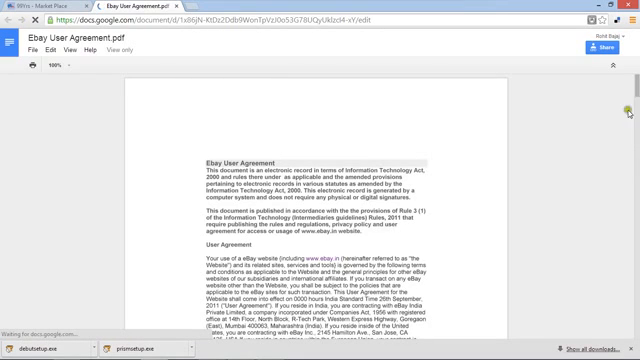
scroll(down, 3)
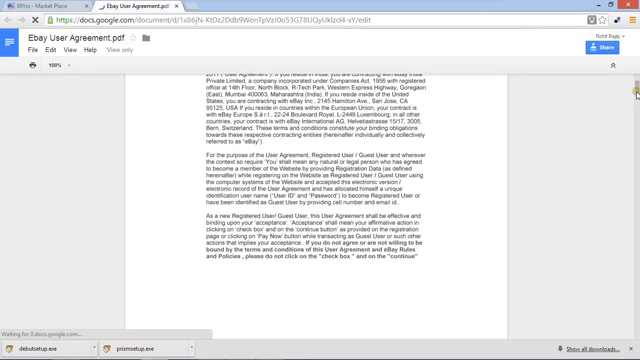
scroll(down, 3)
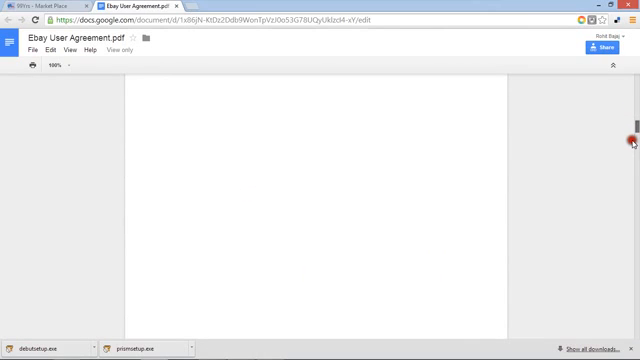
scroll(down, 3)
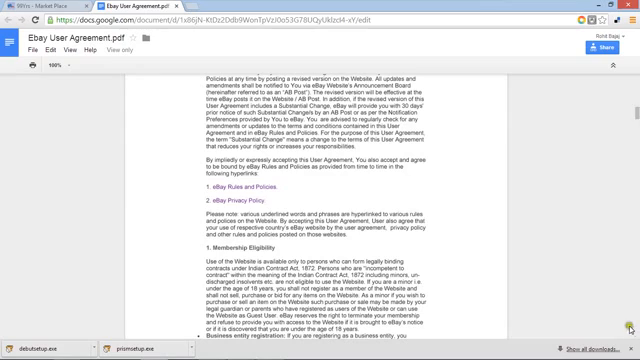
scroll(down, 3)
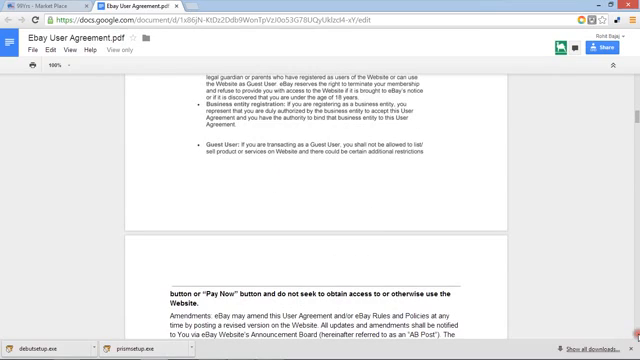
scroll(down, 3)
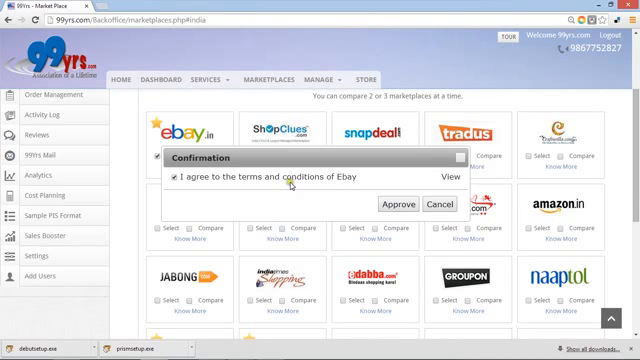
Step: Approve eBay's terms, dismiss the save reminder, then save and confirm the eBay selection
click(400, 203)
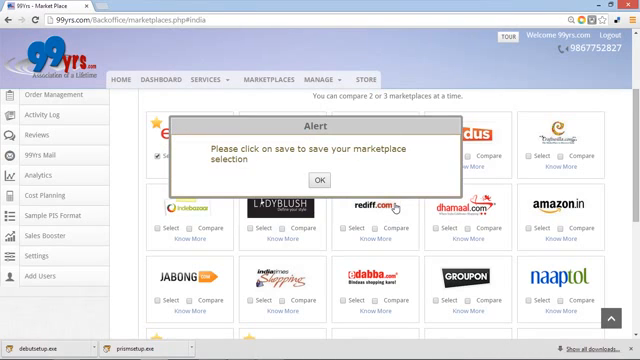
click(320, 180)
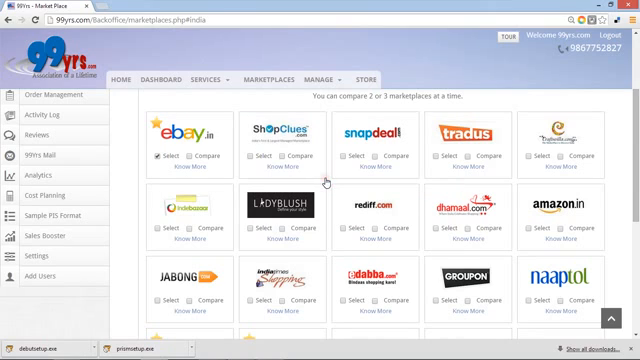
scroll(down, 3)
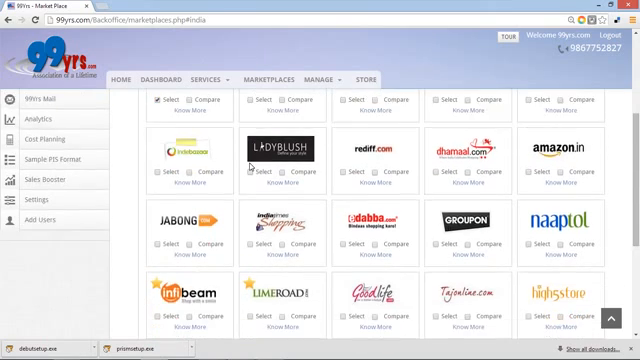
scroll(down, 3)
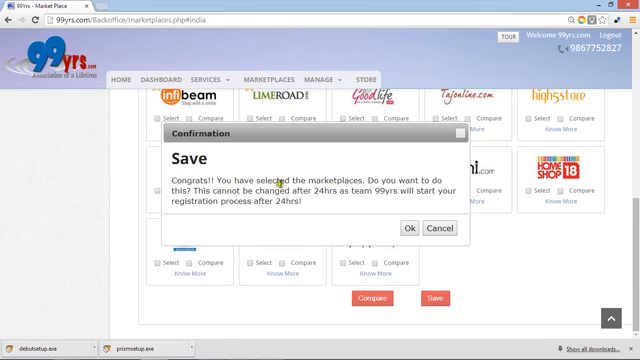
mouse_move(179, 221)
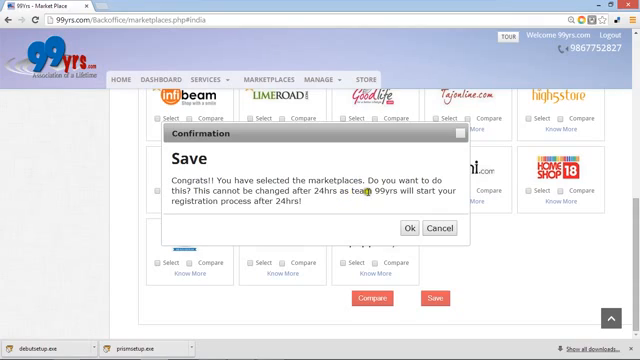
mouse_move(429, 205)
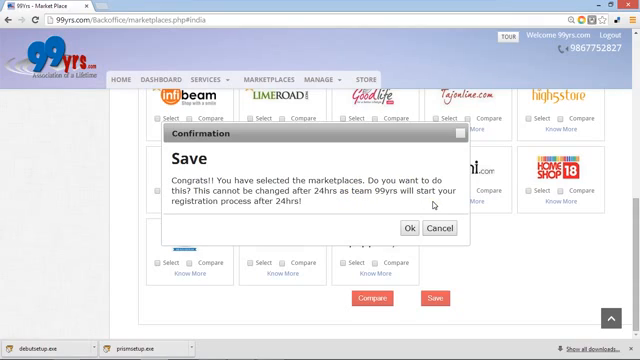
click(406, 228)
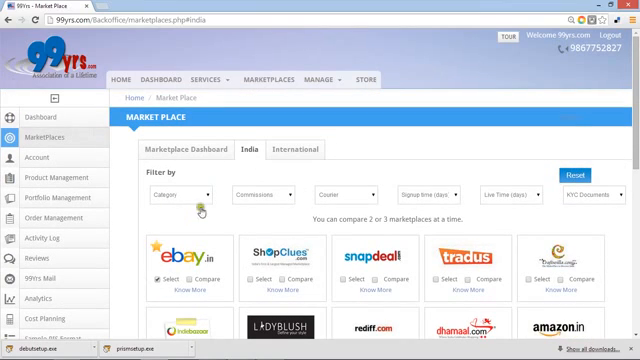
Step: Try the Commissions, Courier, Signup time and KYC Documents (CST) filters, then view chosen marketplaces
click(178, 187)
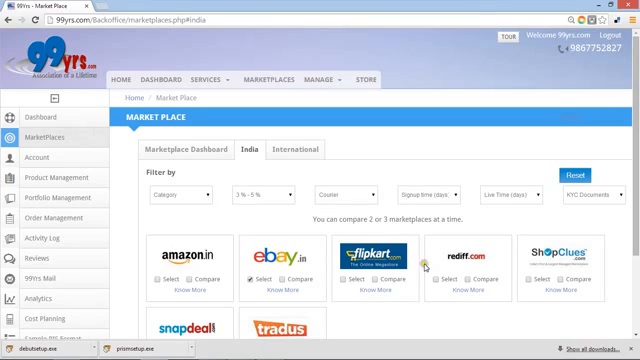
click(358, 189)
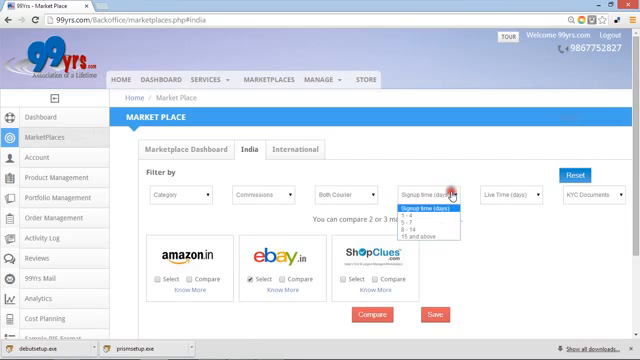
click(410, 211)
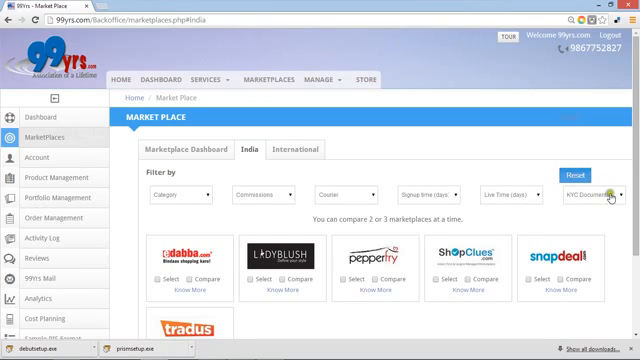
click(588, 189)
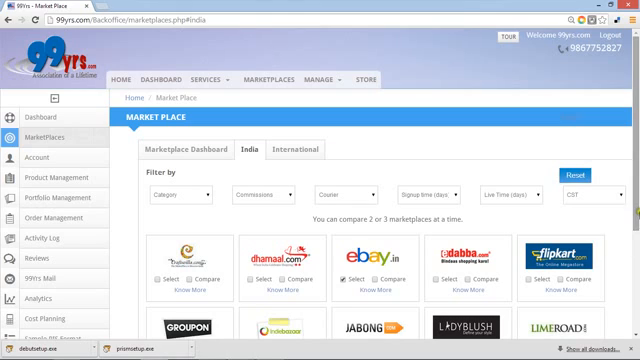
scroll(down, 3)
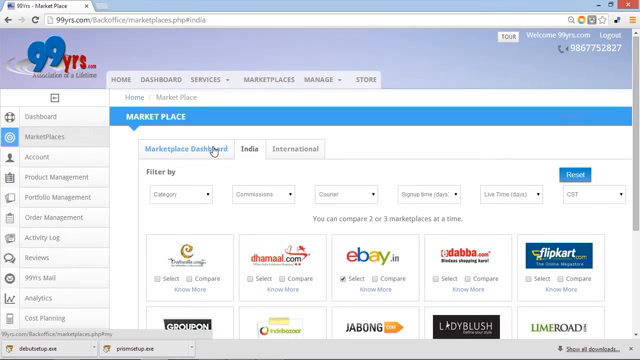
click(189, 148)
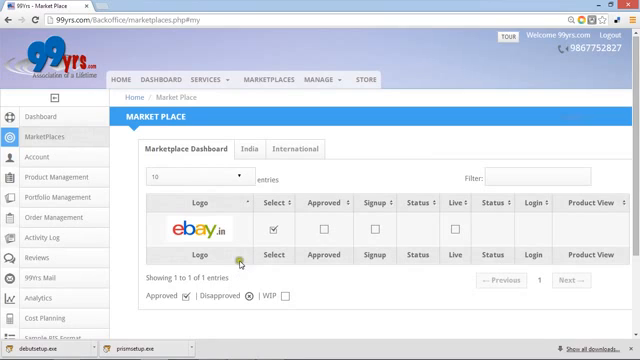
click(249, 148)
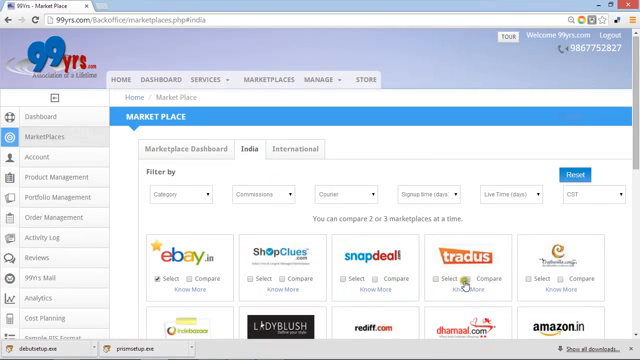
scroll(down, 3)
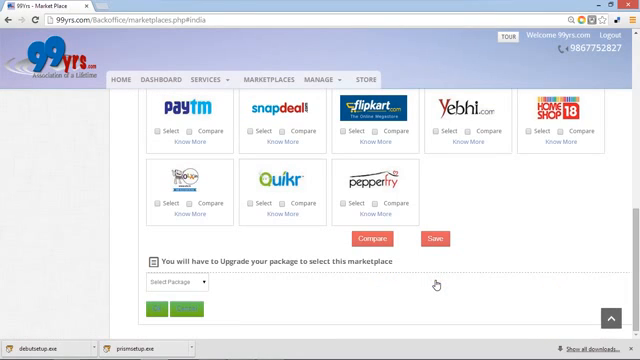
click(170, 283)
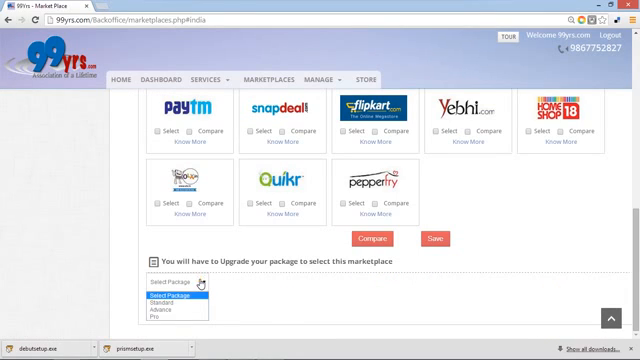
click(176, 283)
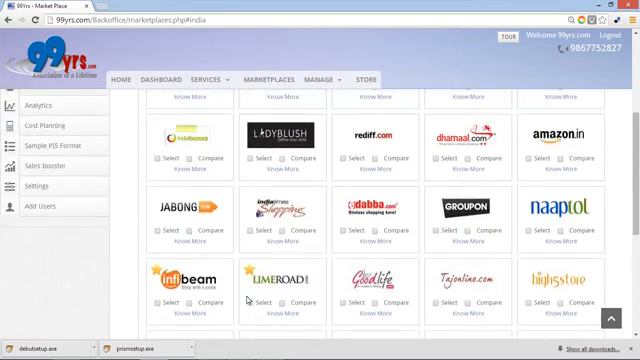
scroll(up, 3)
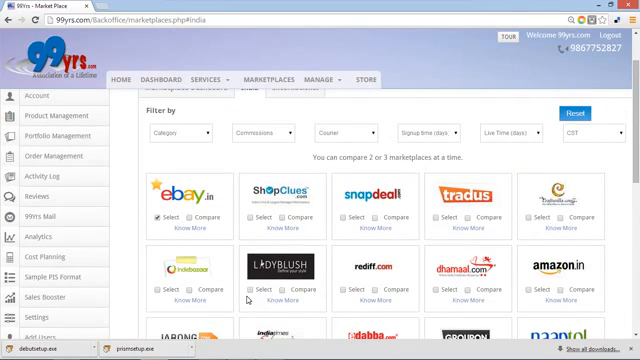
mouse_move(197, 160)
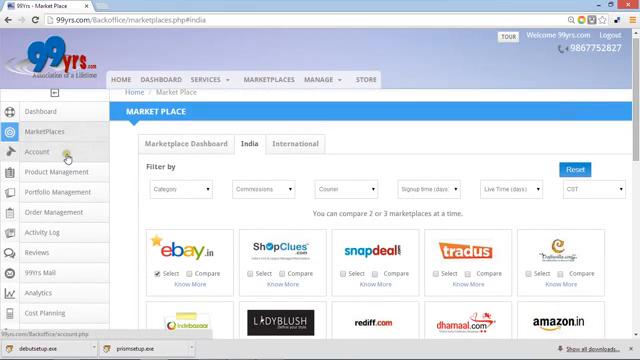
Step: Open the Account Edit Profile and view its Company details and Upload Documents sections
click(36, 154)
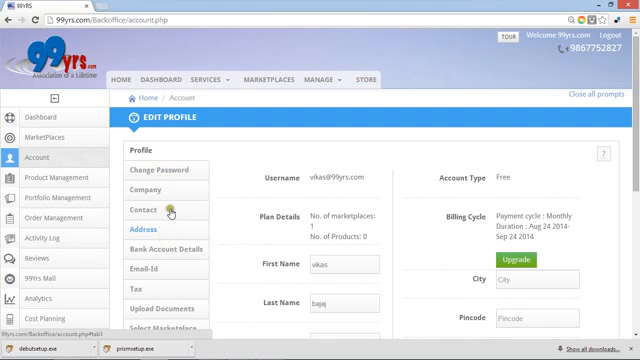
click(152, 191)
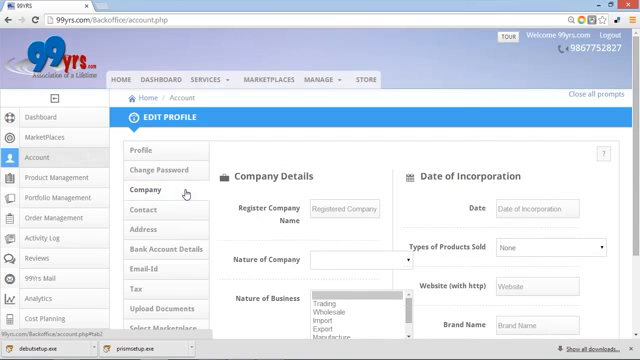
scroll(down, 3)
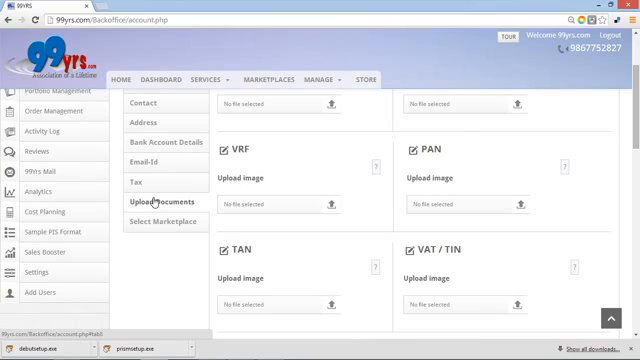
click(167, 143)
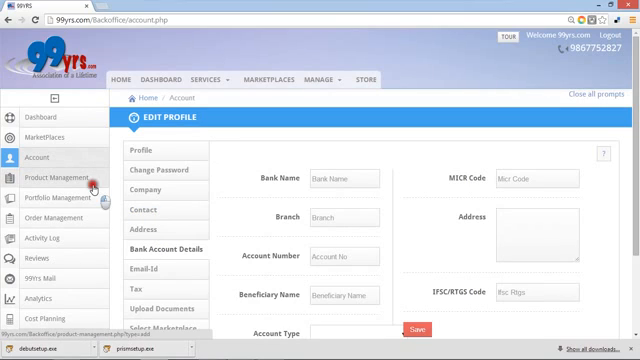
Step: Open Upload Bulk Products under Product Management and show the product category choices
click(49, 185)
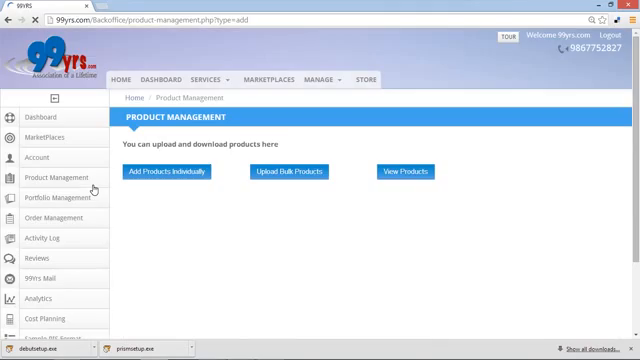
click(291, 172)
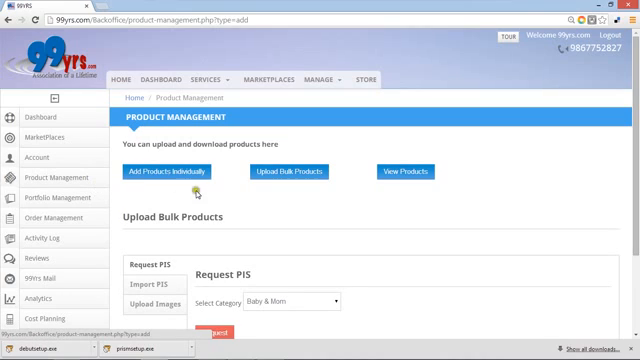
mouse_move(227, 247)
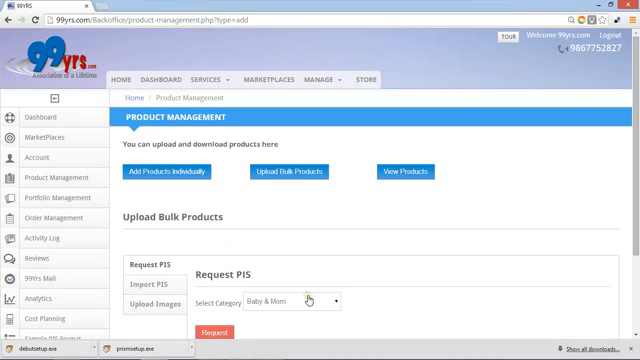
click(295, 301)
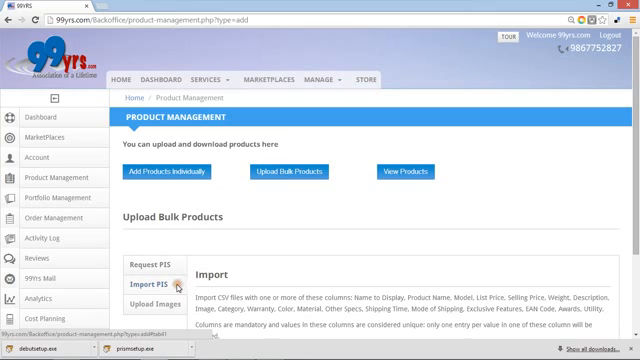
Step: Download the bulk product upload template and save it as sample.xls
scroll(down, 3)
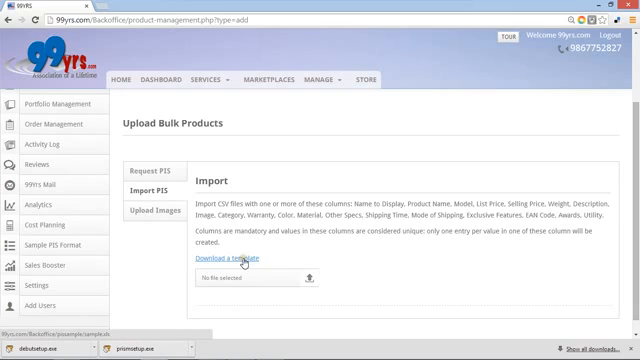
click(225, 259)
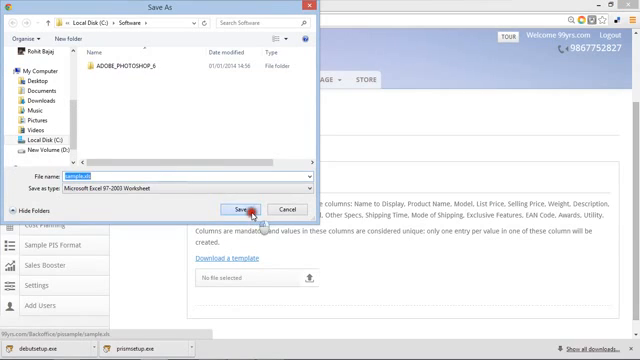
click(253, 208)
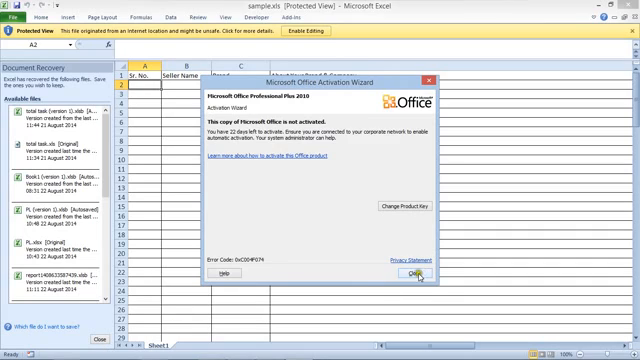
Step: Dismiss the Office activation notice and enable editing of the sample.xls template
click(404, 275)
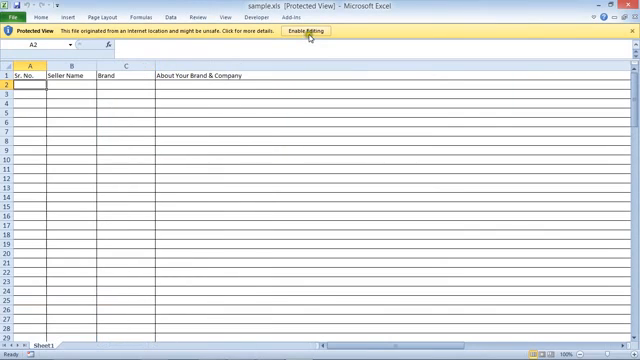
click(301, 32)
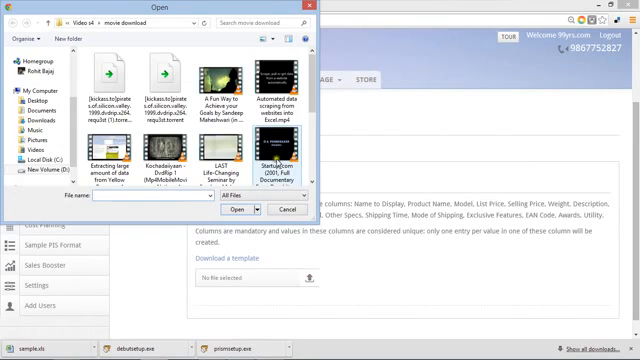
Step: Close the file chooser and return to the Upload Images section of Upload Bulk Products
click(286, 209)
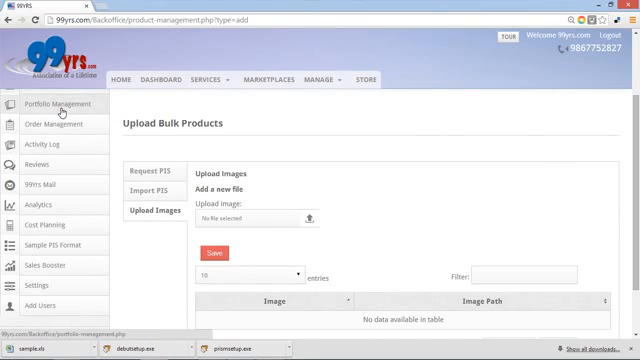
click(64, 103)
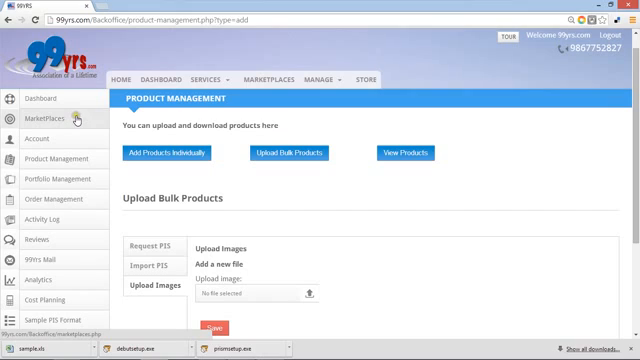
Step: Open MarketPlaces to view the eBay.in row, selected but not yet approved
click(44, 120)
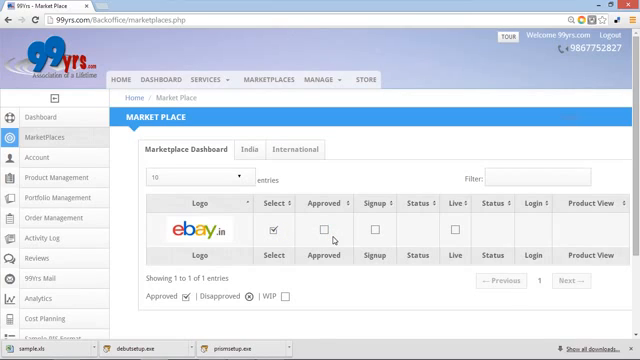
mouse_move(386, 238)
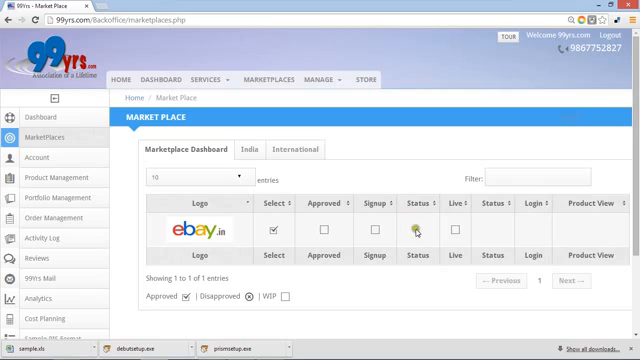
mouse_move(417, 230)
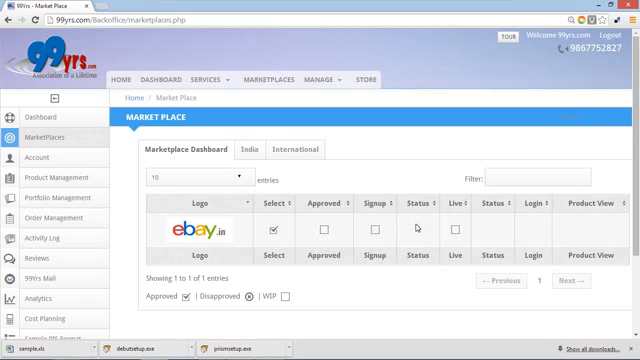
mouse_move(457, 235)
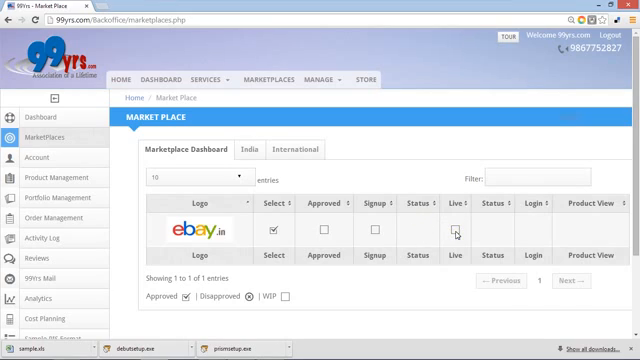
mouse_move(533, 219)
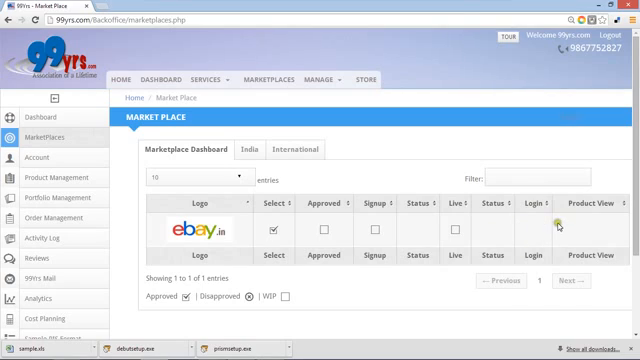
mouse_move(608, 219)
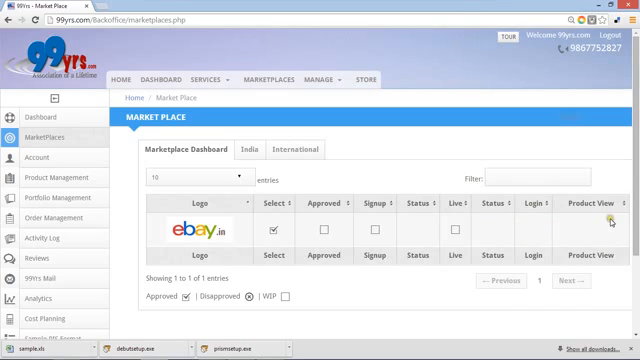
mouse_move(190, 213)
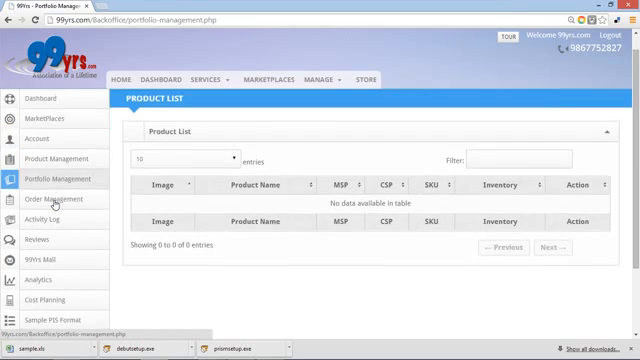
Step: Submit the eBay order management sign-in and scroll down the page
scroll(down, 3)
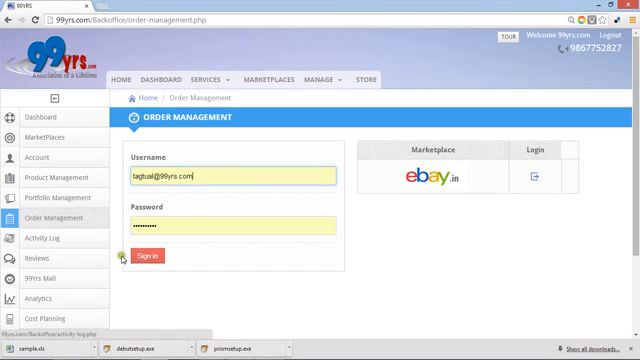
click(147, 256)
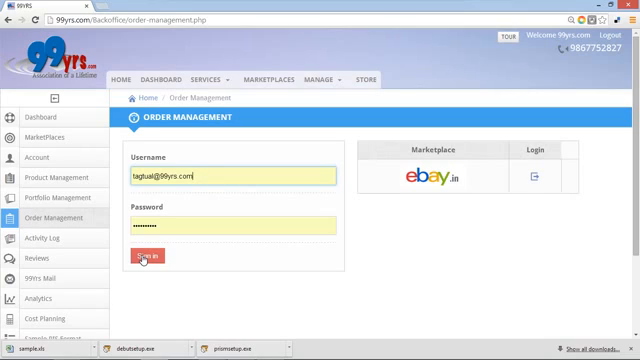
mouse_move(98, 290)
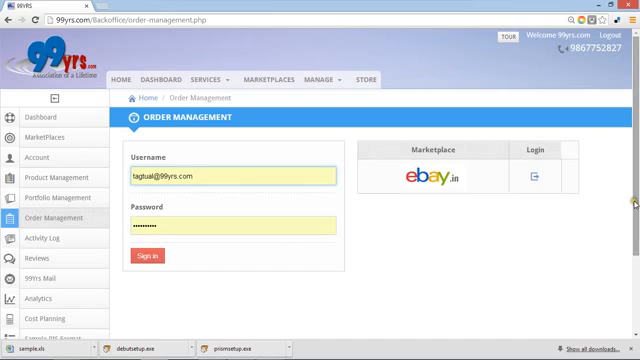
scroll(down, 3)
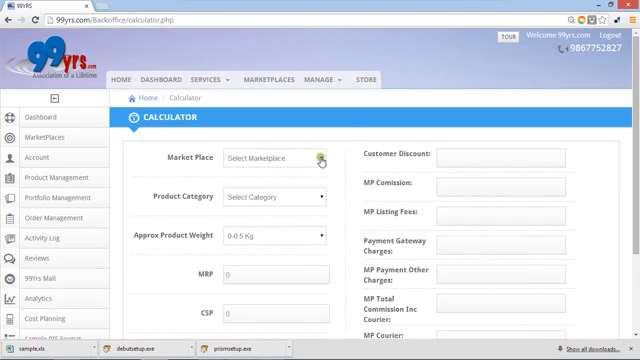
Step: Calculate Craftsvilla Make Up & Cosmetics costs at MRP 1000, CSP 800, showing net recovery 547
click(283, 159)
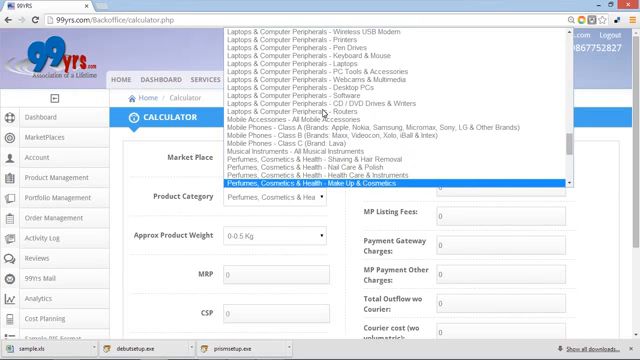
click(284, 186)
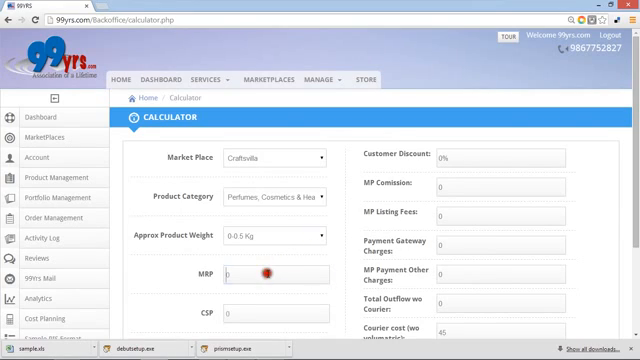
text(1)
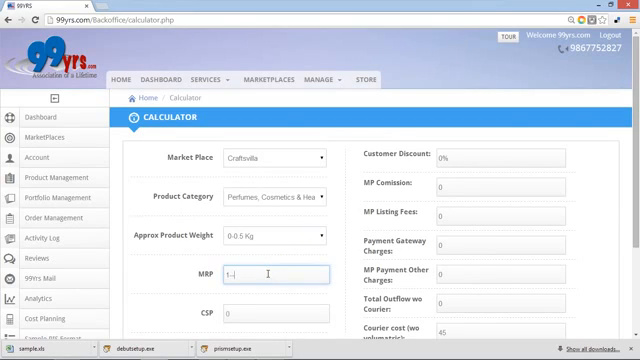
text(000)
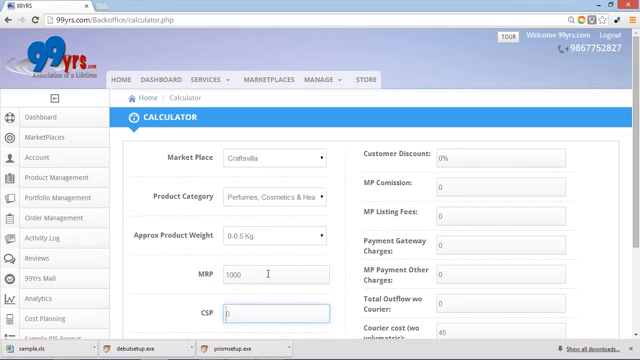
text(800)
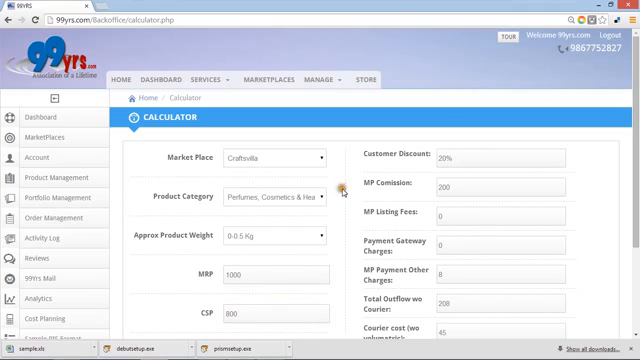
mouse_move(465, 160)
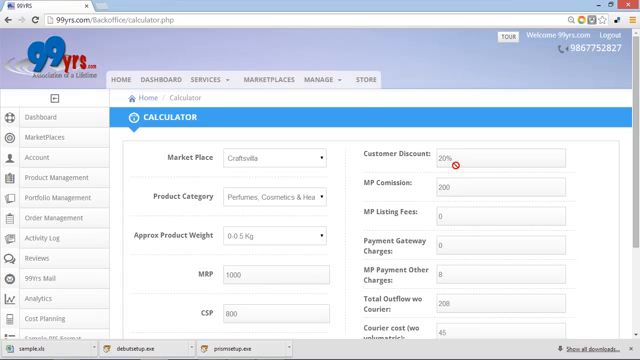
mouse_move(460, 193)
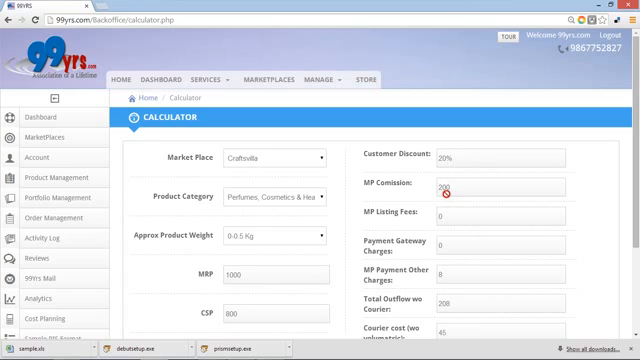
scroll(down, 3)
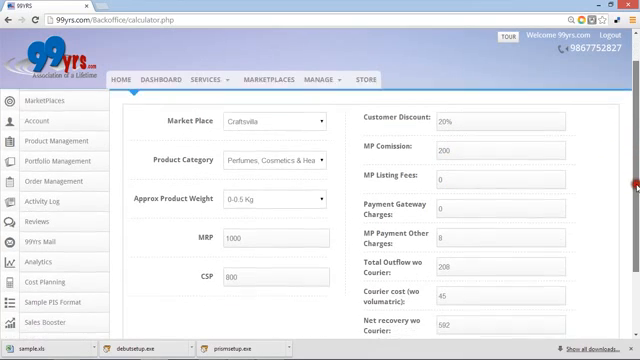
scroll(down, 3)
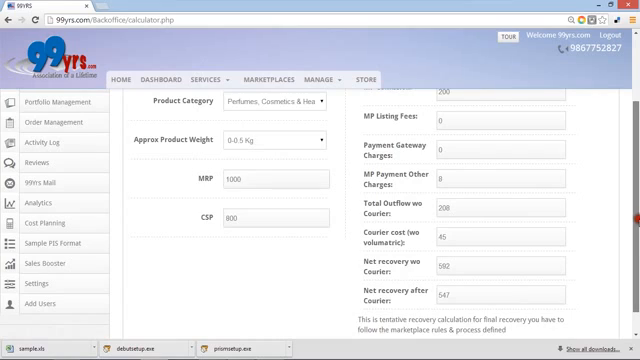
scroll(down, 3)
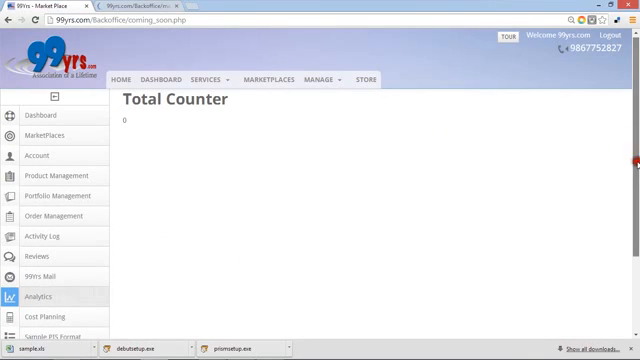
Step: Leave the Analytics Total Counter page via the top nav and sidebar links to the Dashboard
scroll(down, 3)
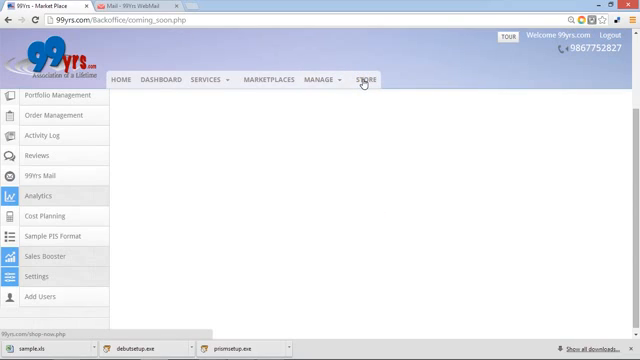
click(201, 78)
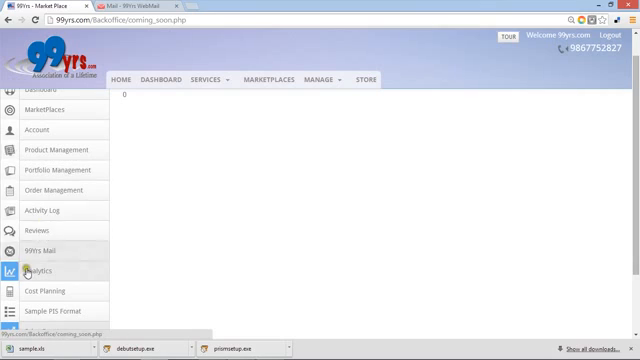
click(57, 189)
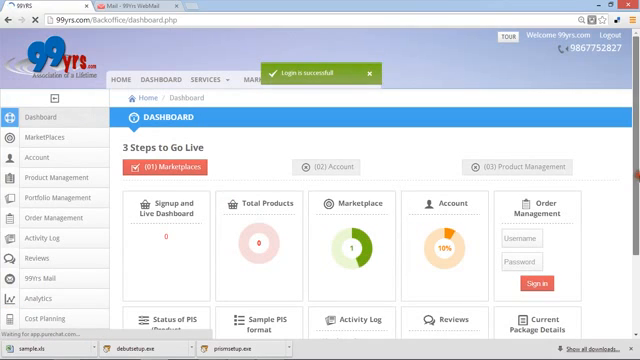
scroll(down, 3)
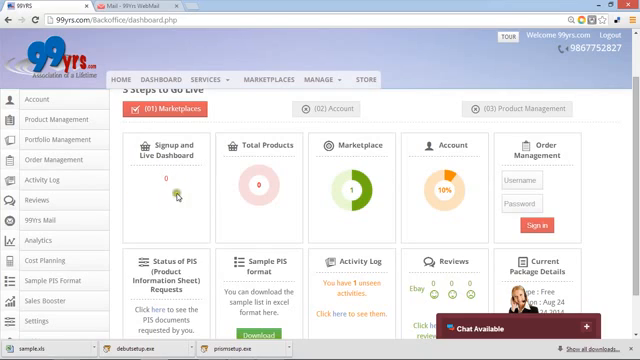
mouse_move(406, 122)
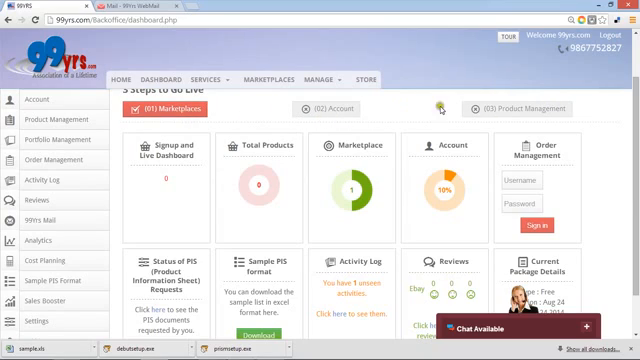
mouse_move(275, 288)
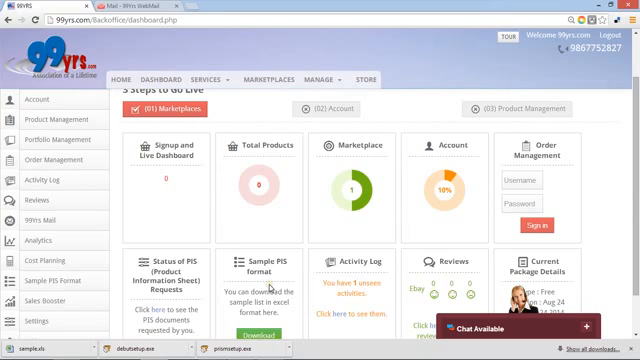